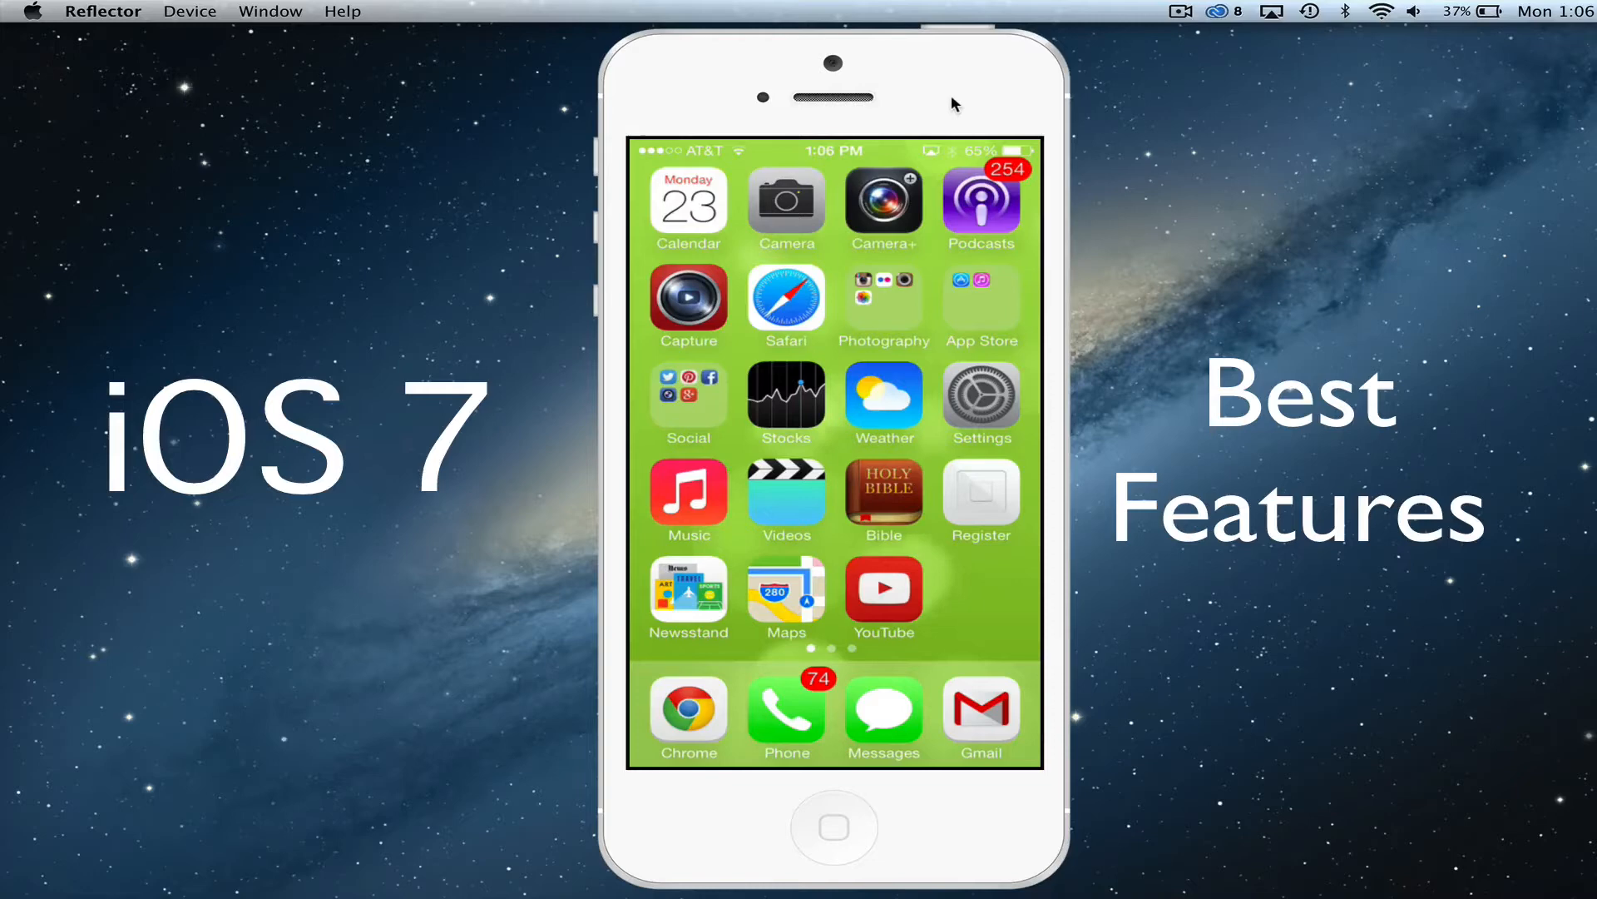
# Flip left and right through the home screen pages of app and game folders
pyautogui.hscroll(-3)
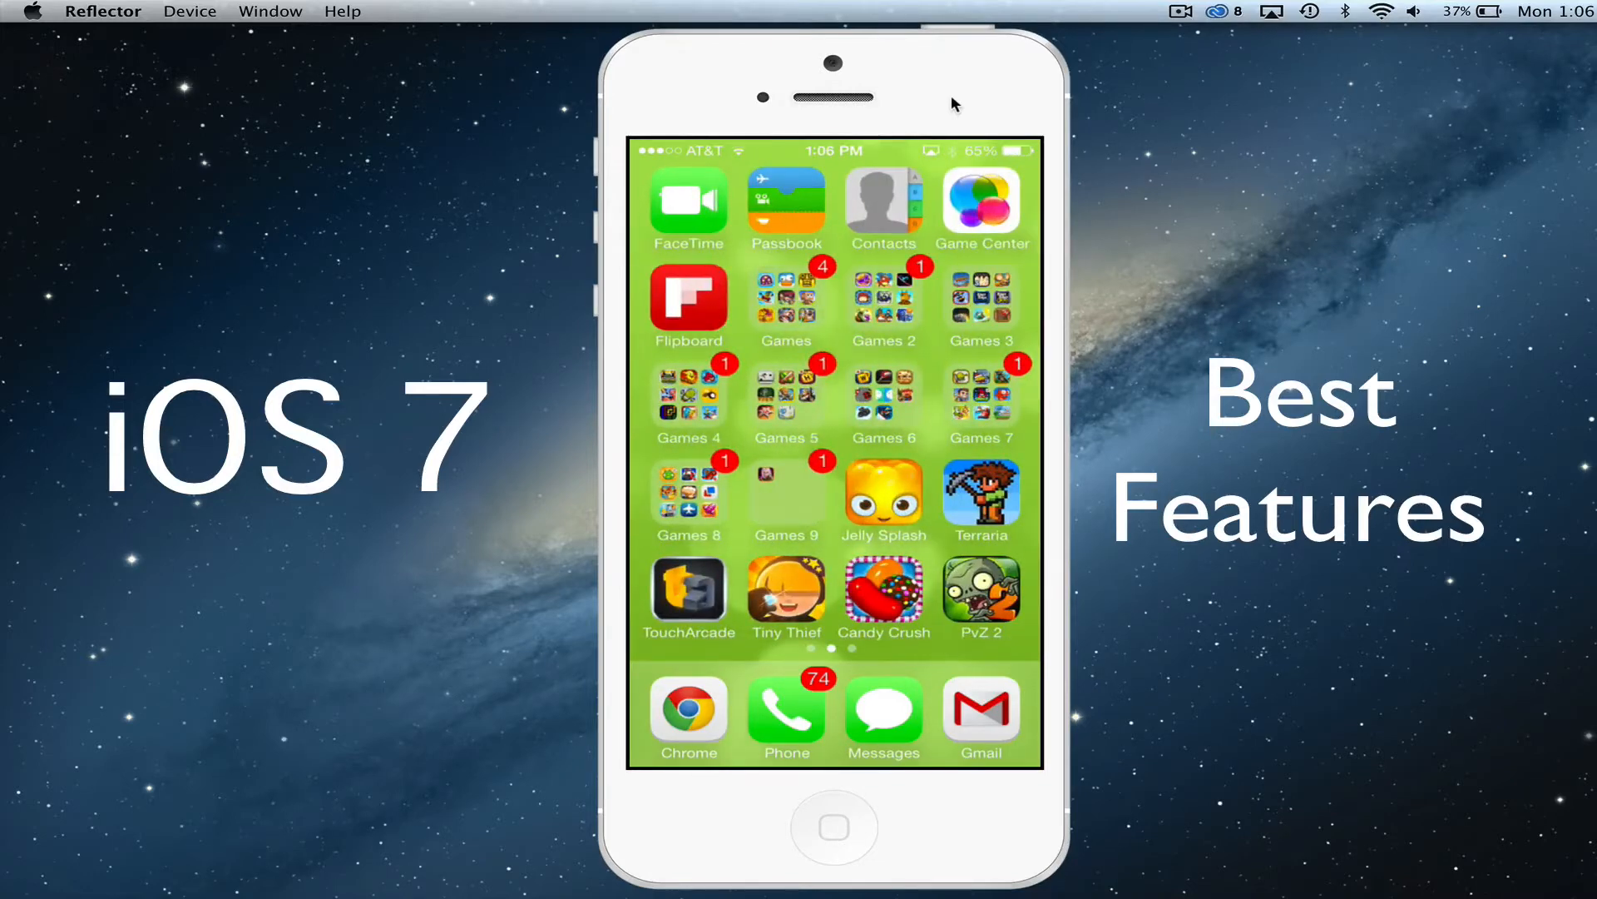
pyautogui.hscroll(3)
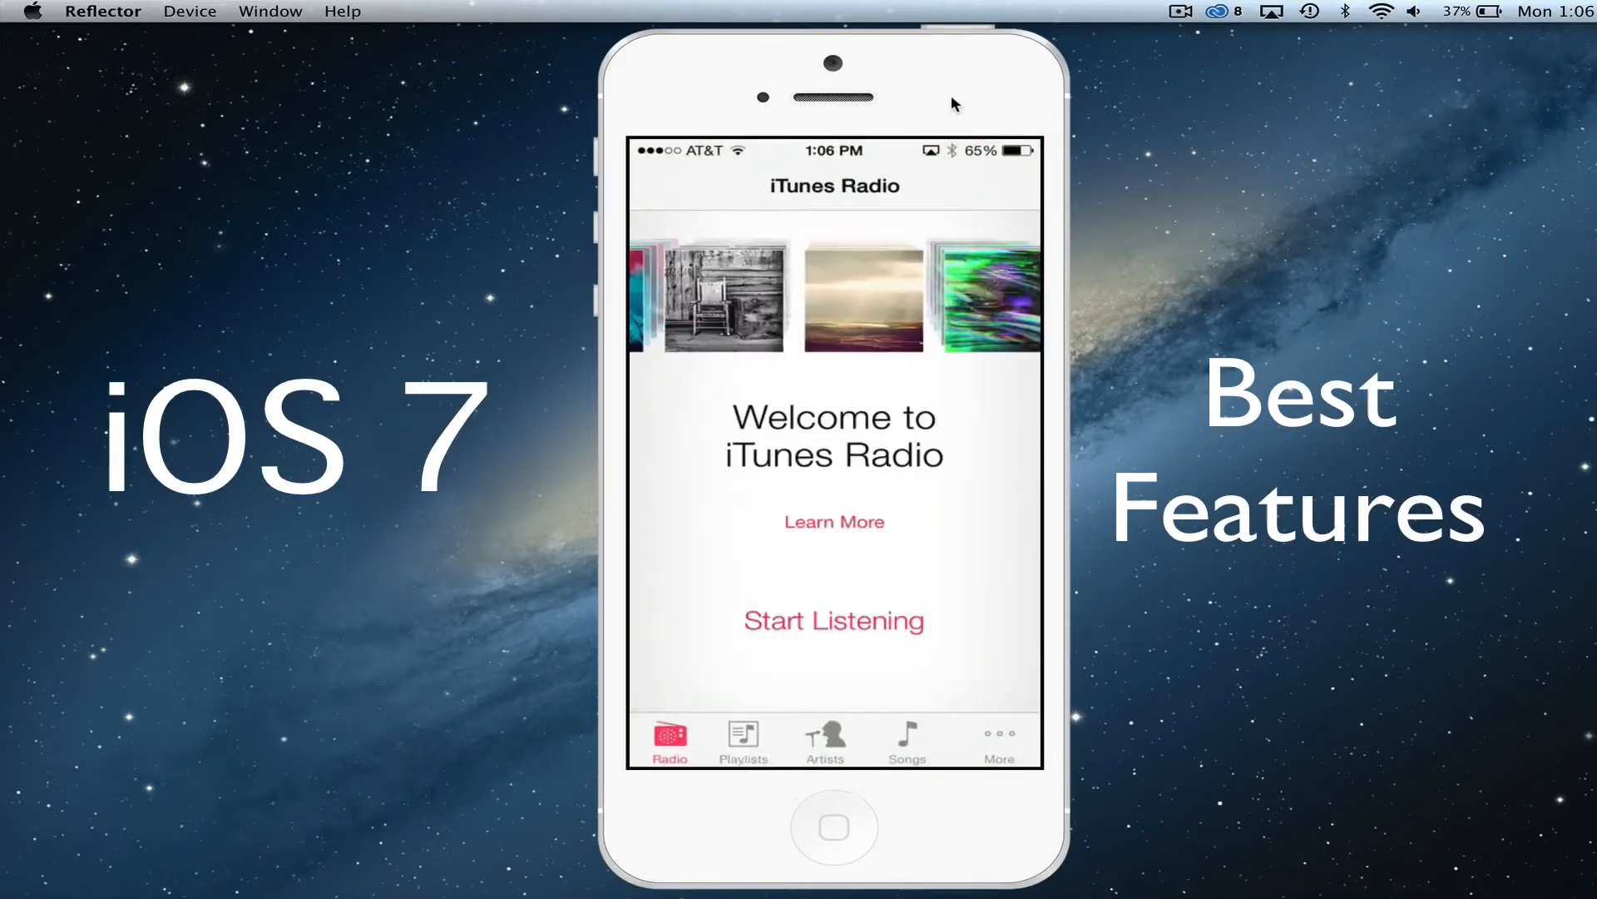
# Start iTunes Radio to load Featured Stations and My Stations, then leave Music
pyautogui.hscroll(-3)
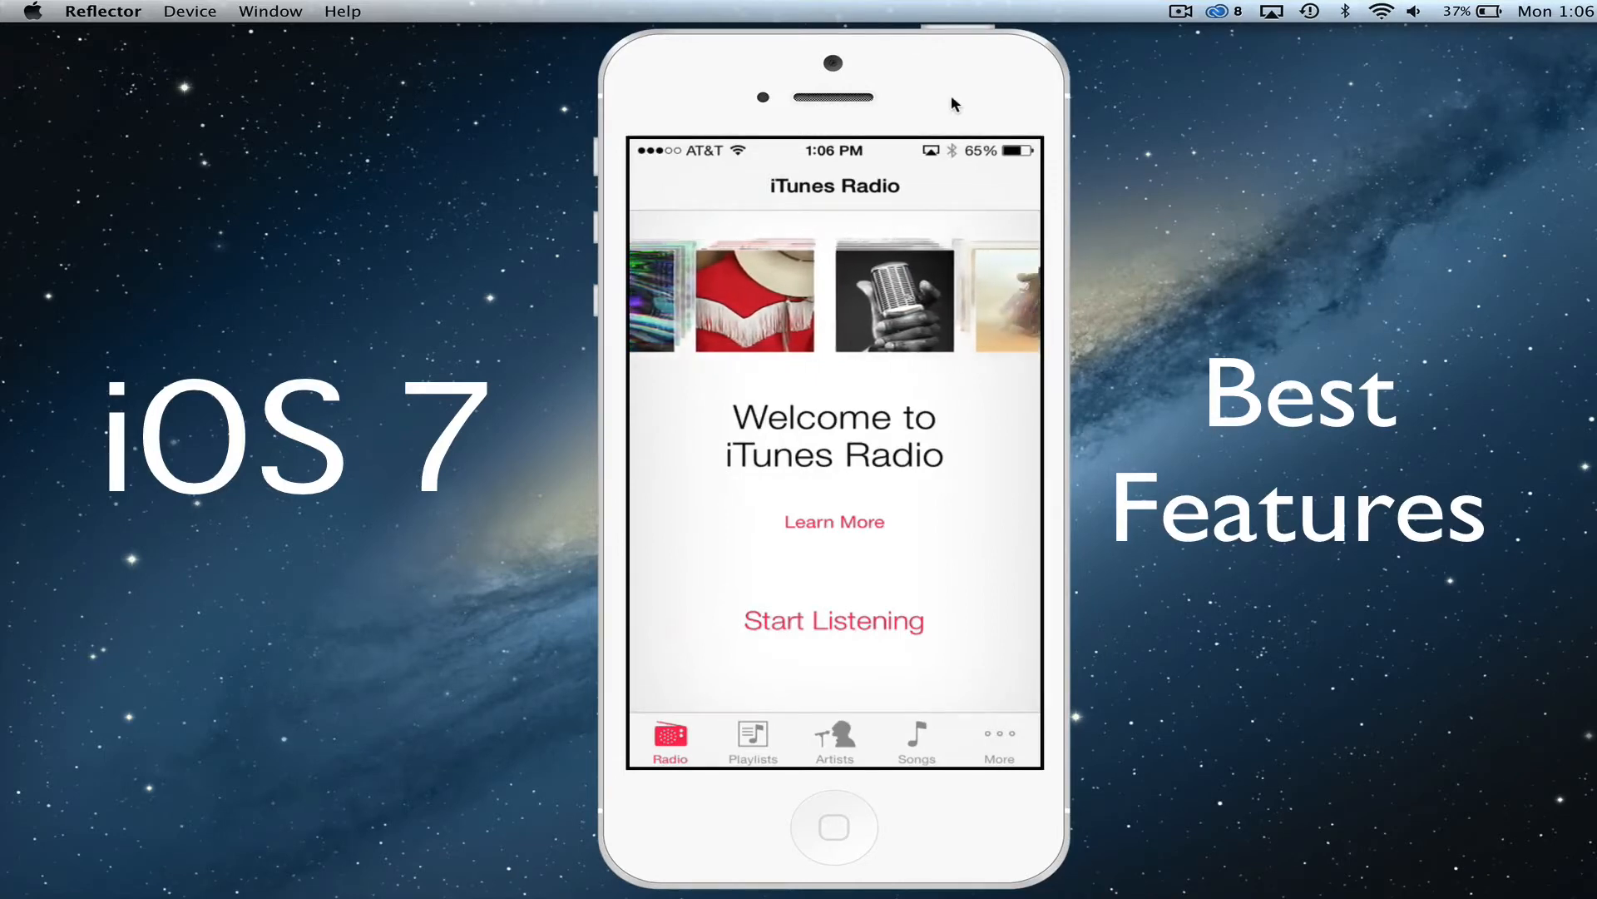
pyautogui.hscroll(-3)
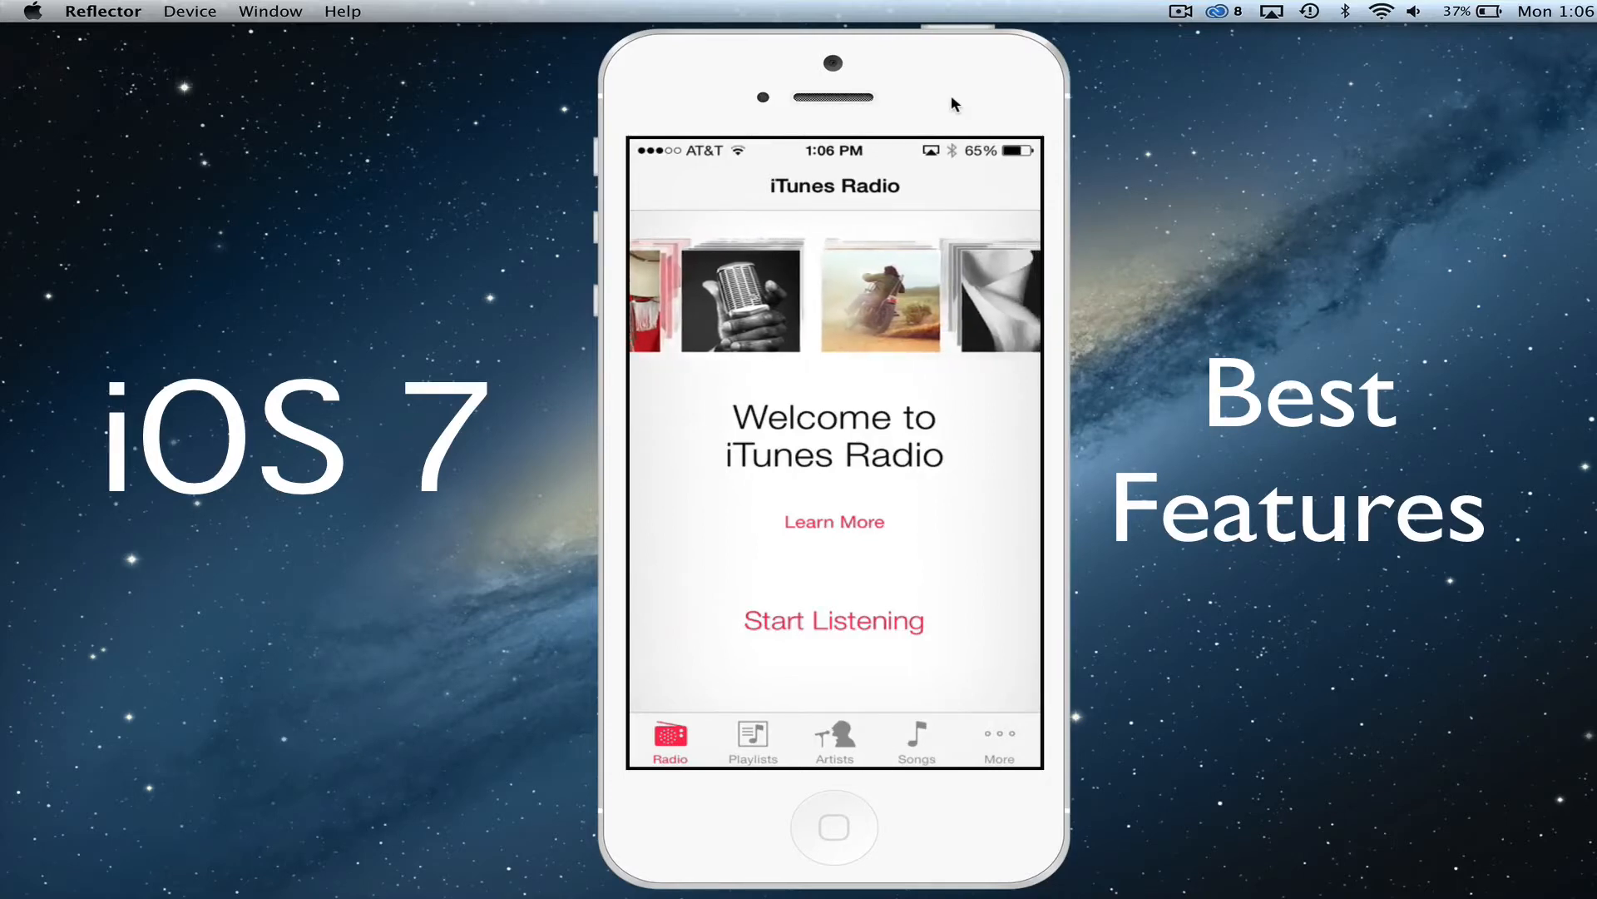
pyautogui.click(834, 620)
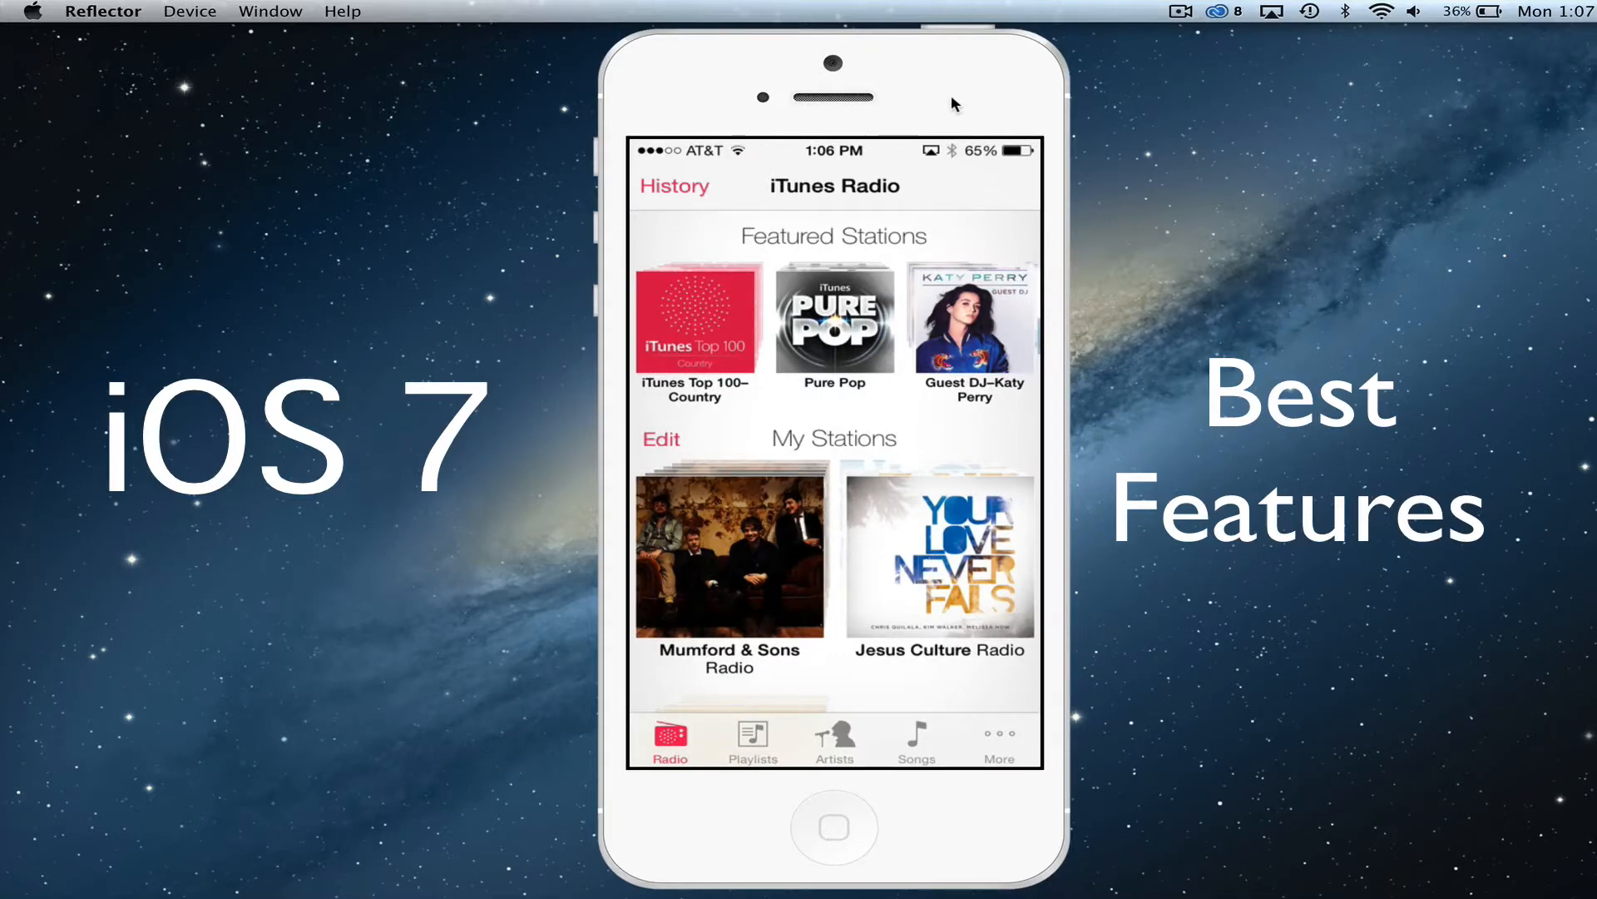
pyautogui.click(834, 828)
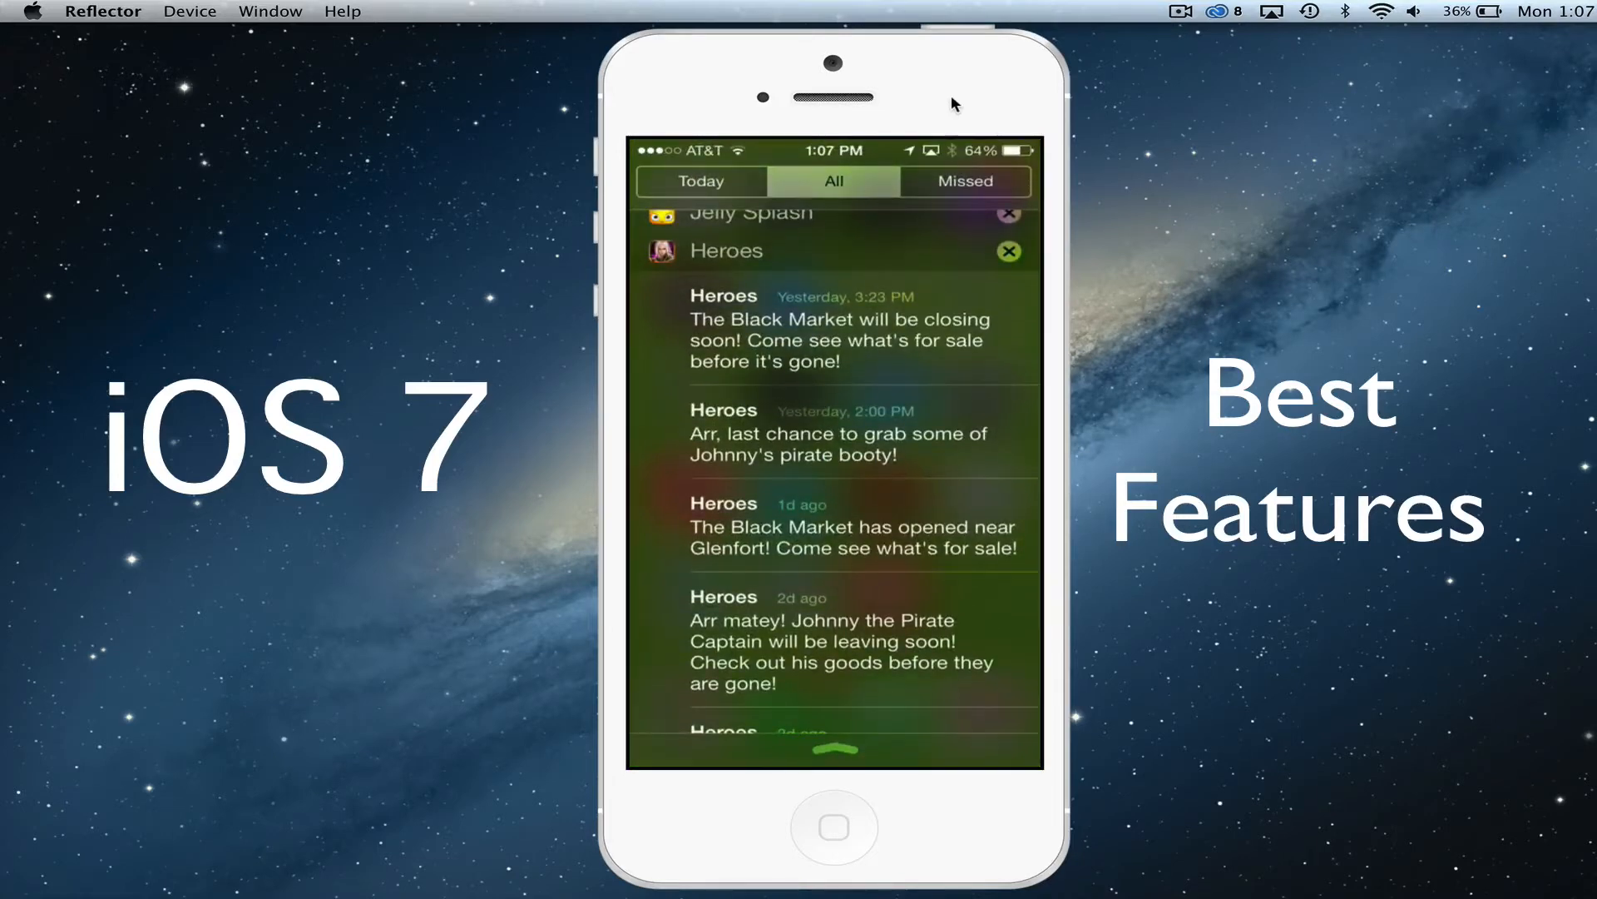
# View the Heroes game alerts in Notification Center, then dismiss the list
pyautogui.click(701, 181)
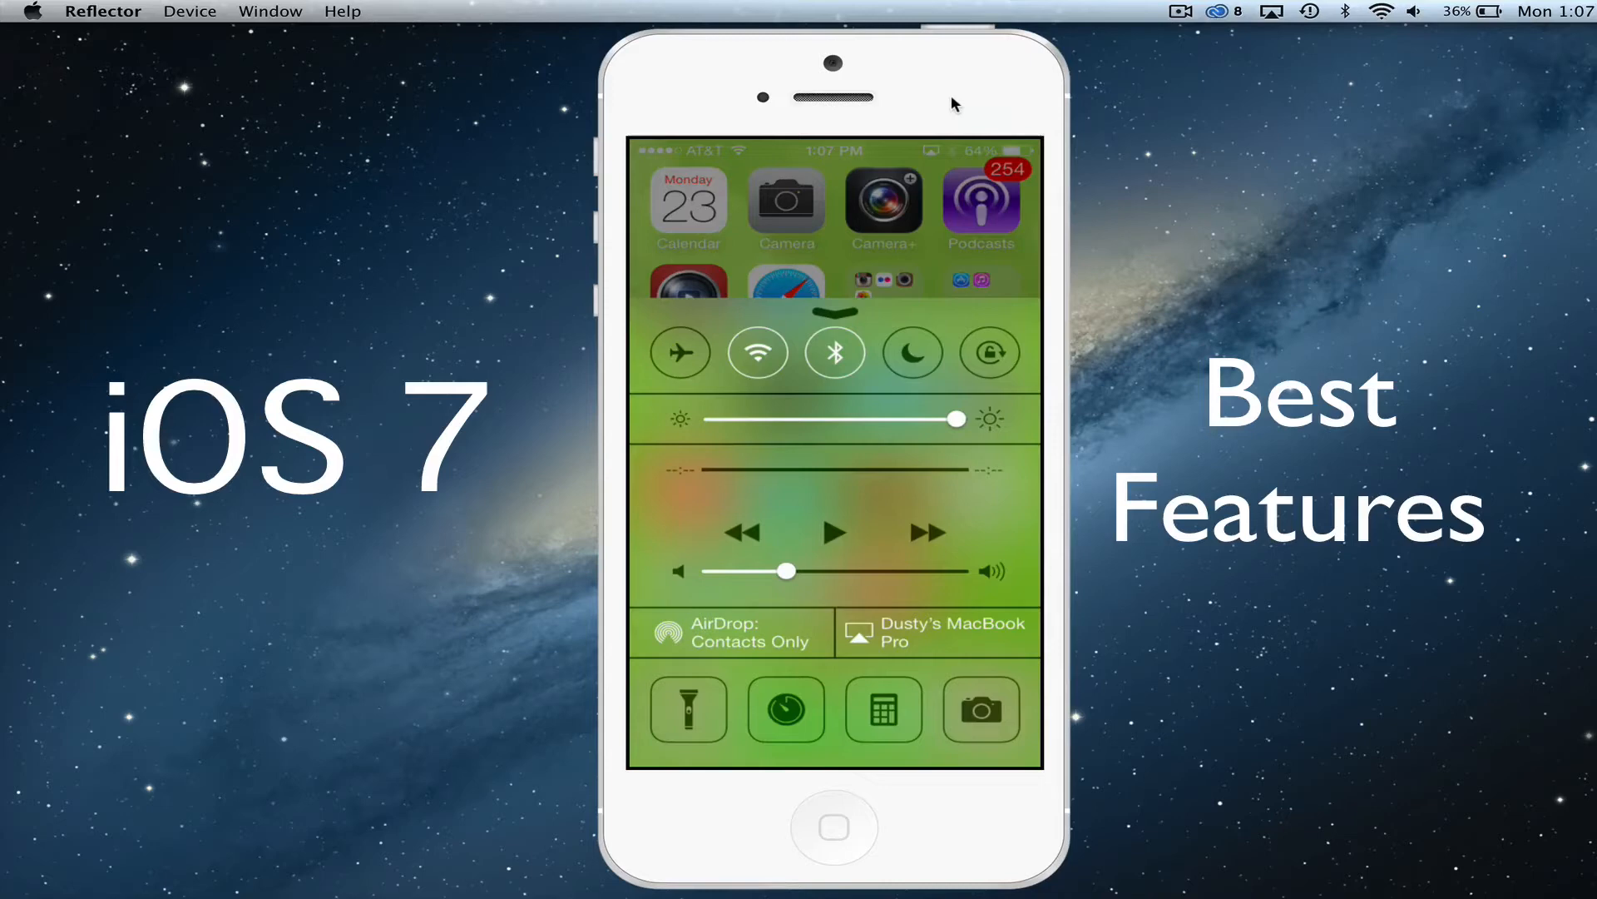
# Slide the Control Center brightness slider down to about half and back
pyautogui.moveTo(953, 419); pyautogui.dragTo(845, 418)
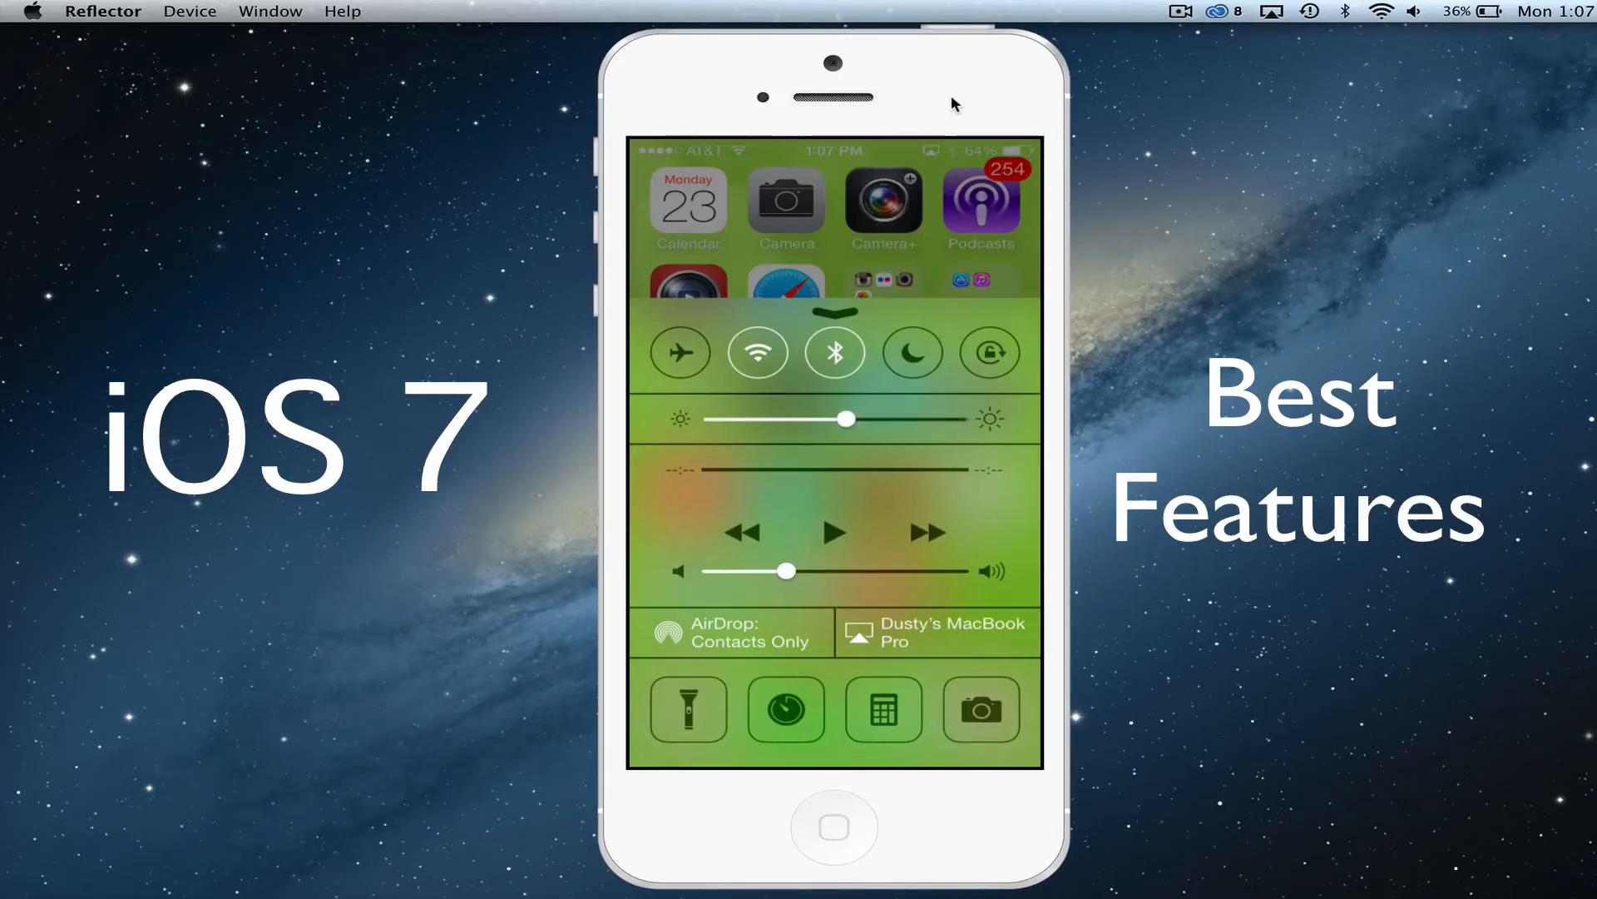
pyautogui.moveTo(845, 419); pyautogui.dragTo(955, 419)
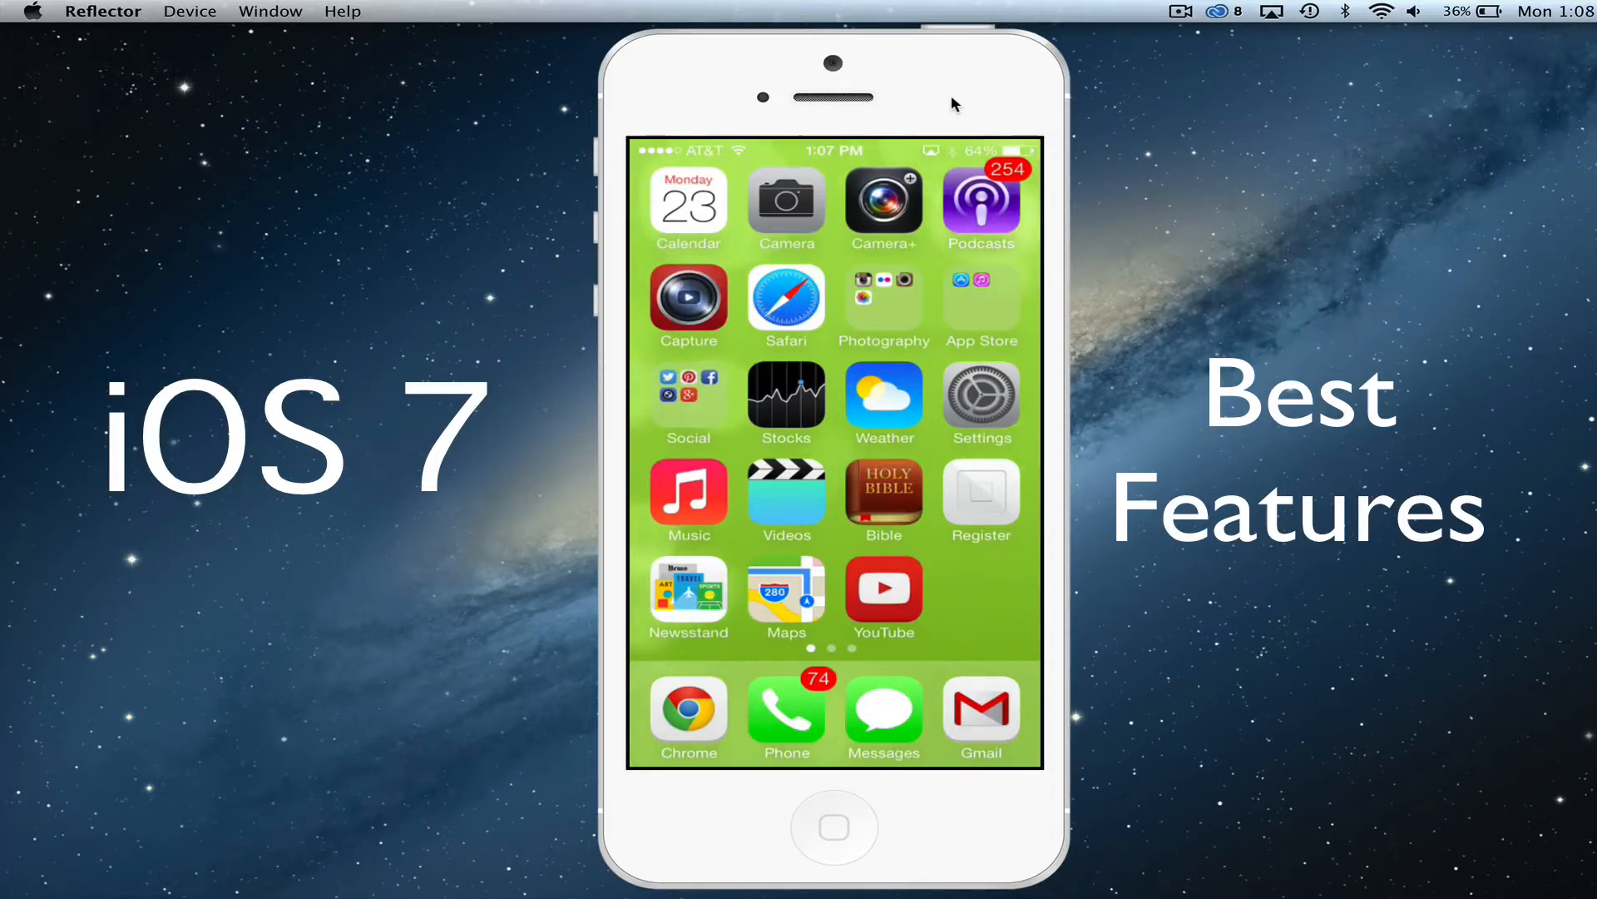
# Close Control Center and open the Settings app from the home screen
pyautogui.click(883, 297)
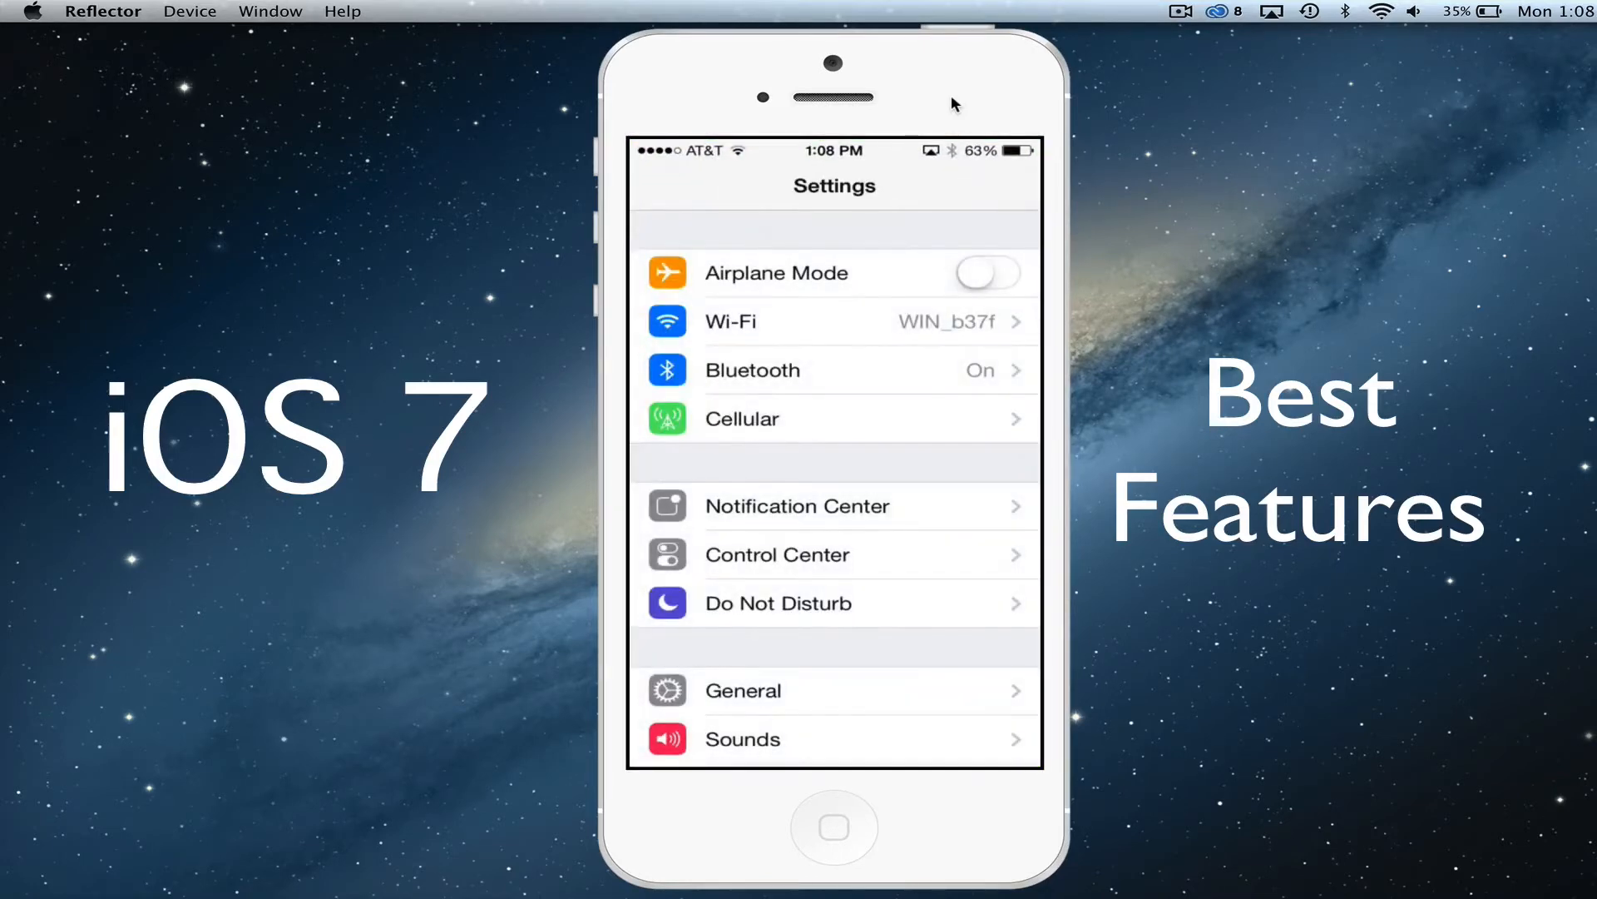
# Browse the Dynamic wallpaper collection under Wallpapers & Brightness > Choose Wallpaper
pyautogui.scroll(-3)
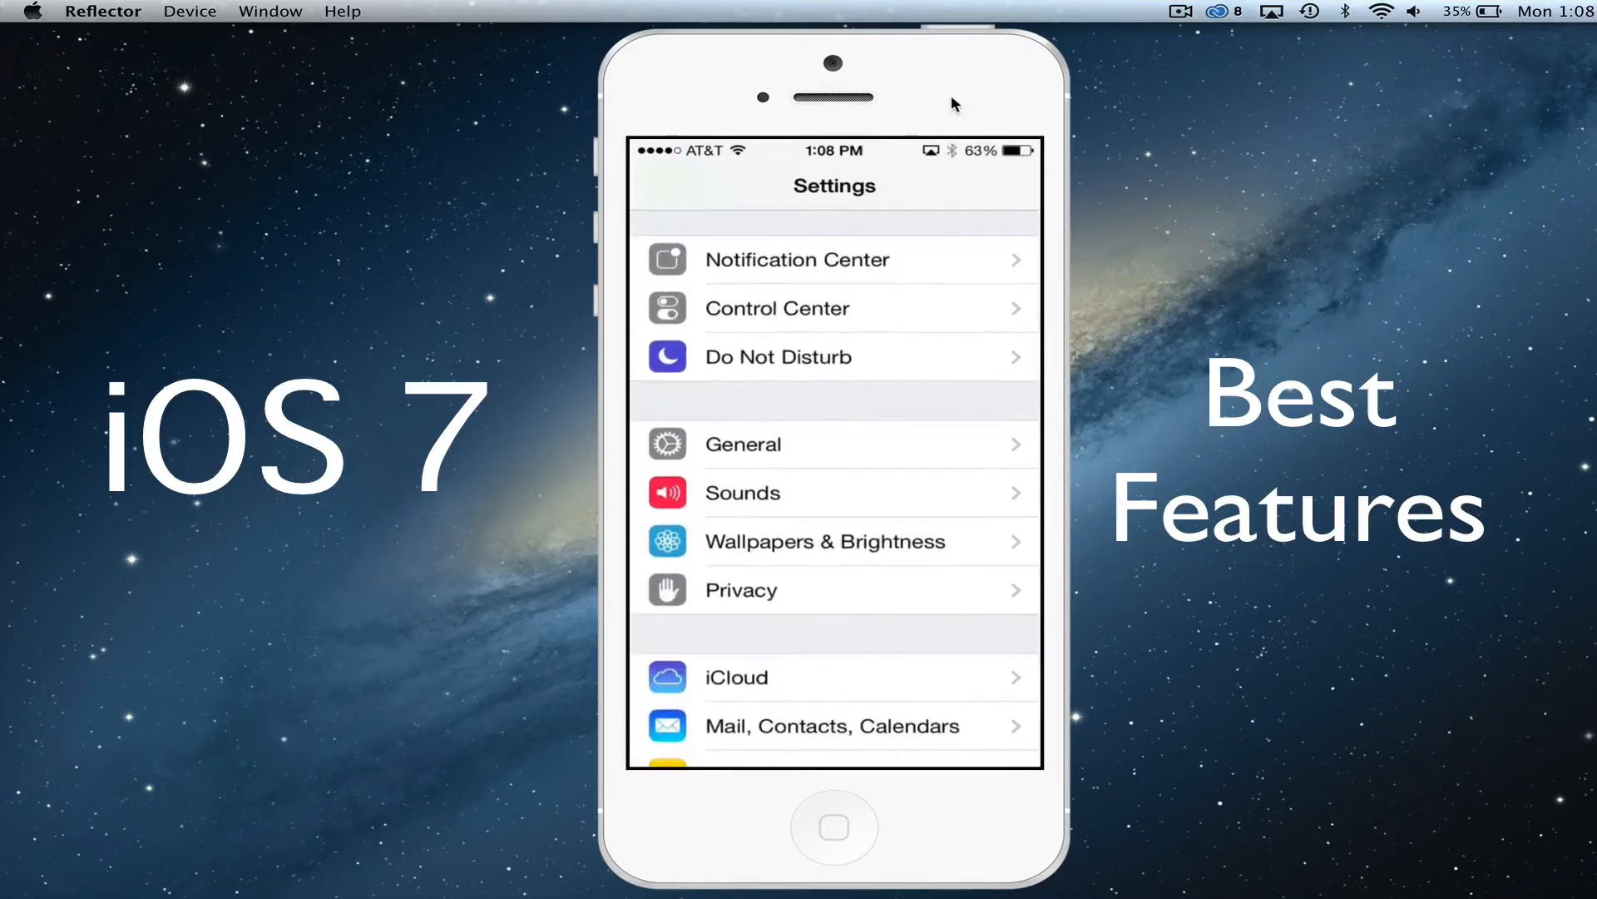
pyautogui.click(825, 541)
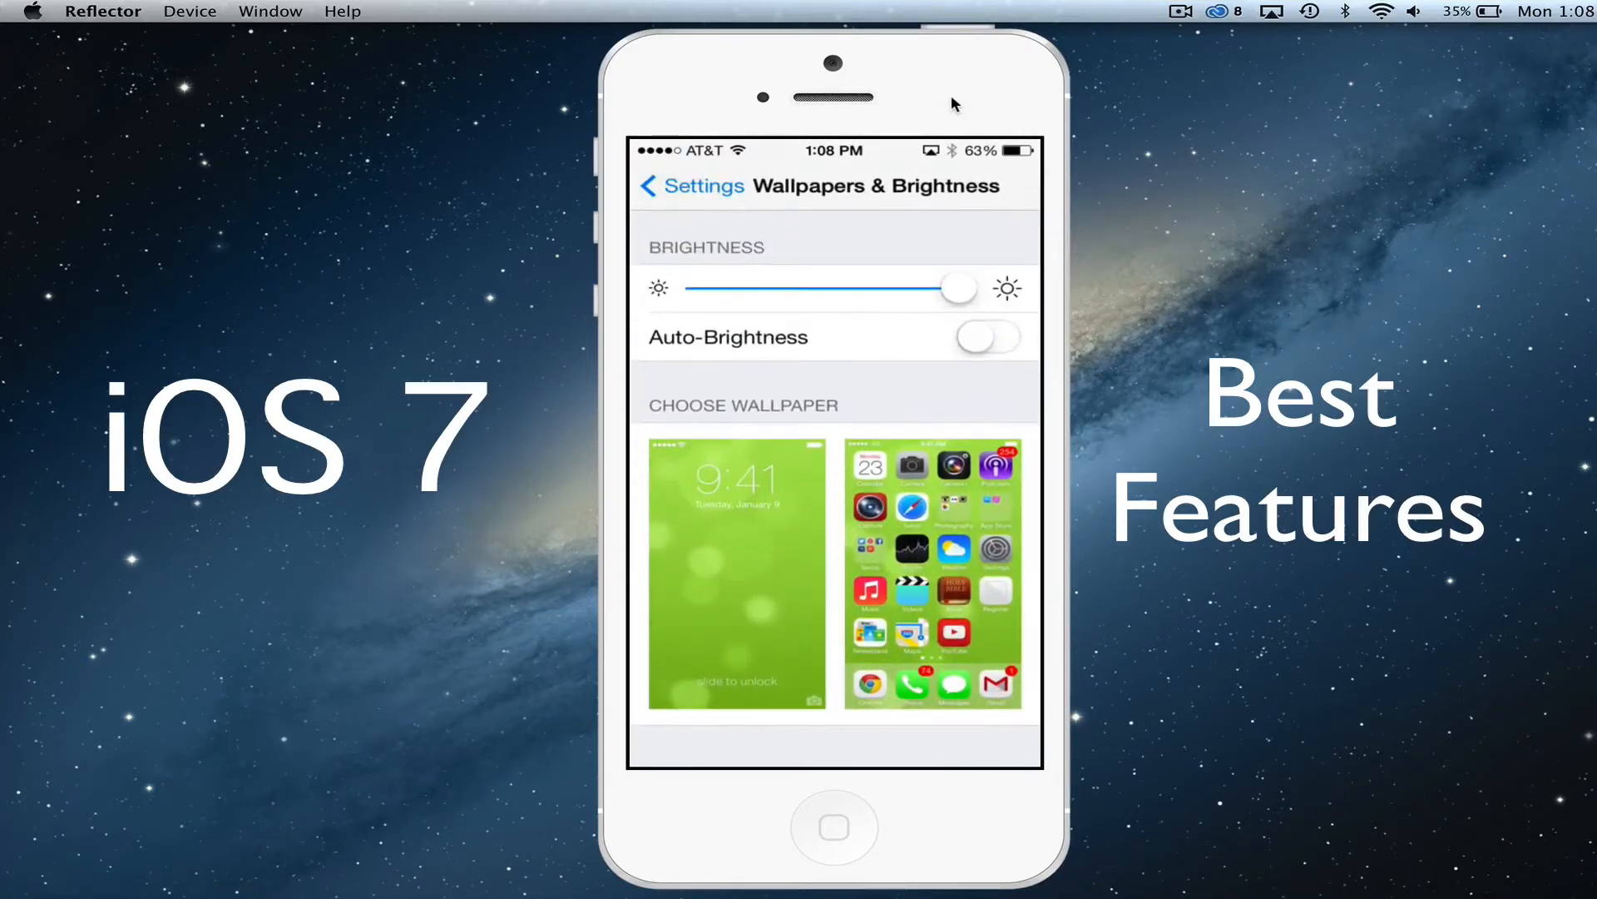
pyautogui.click(737, 574)
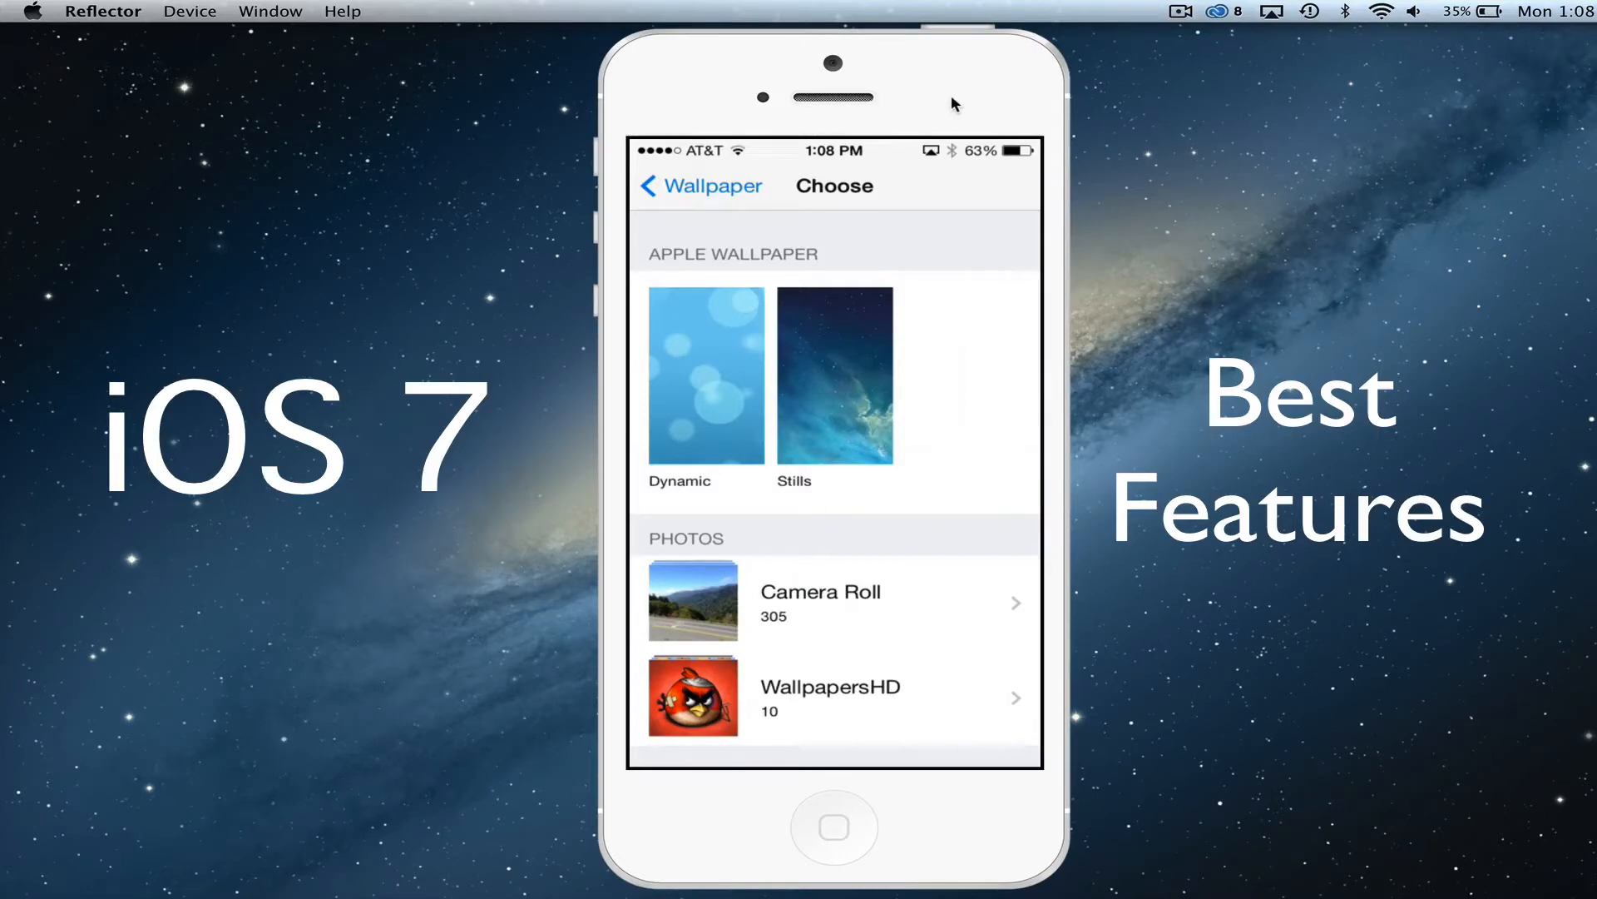
pyautogui.click(706, 375)
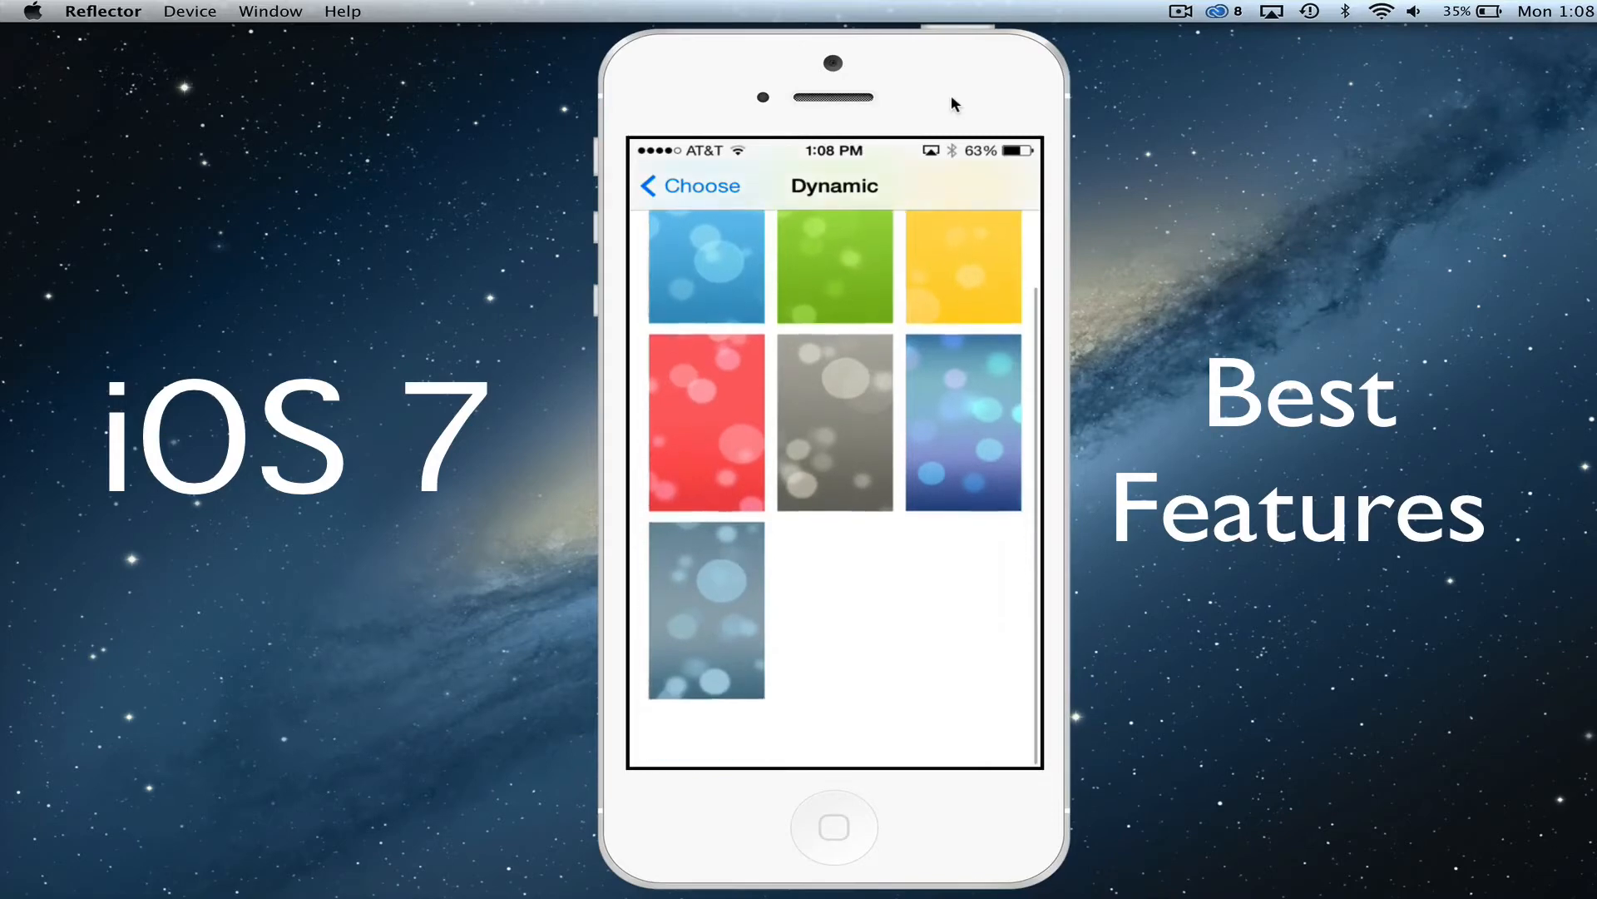
pyautogui.scroll(-3)
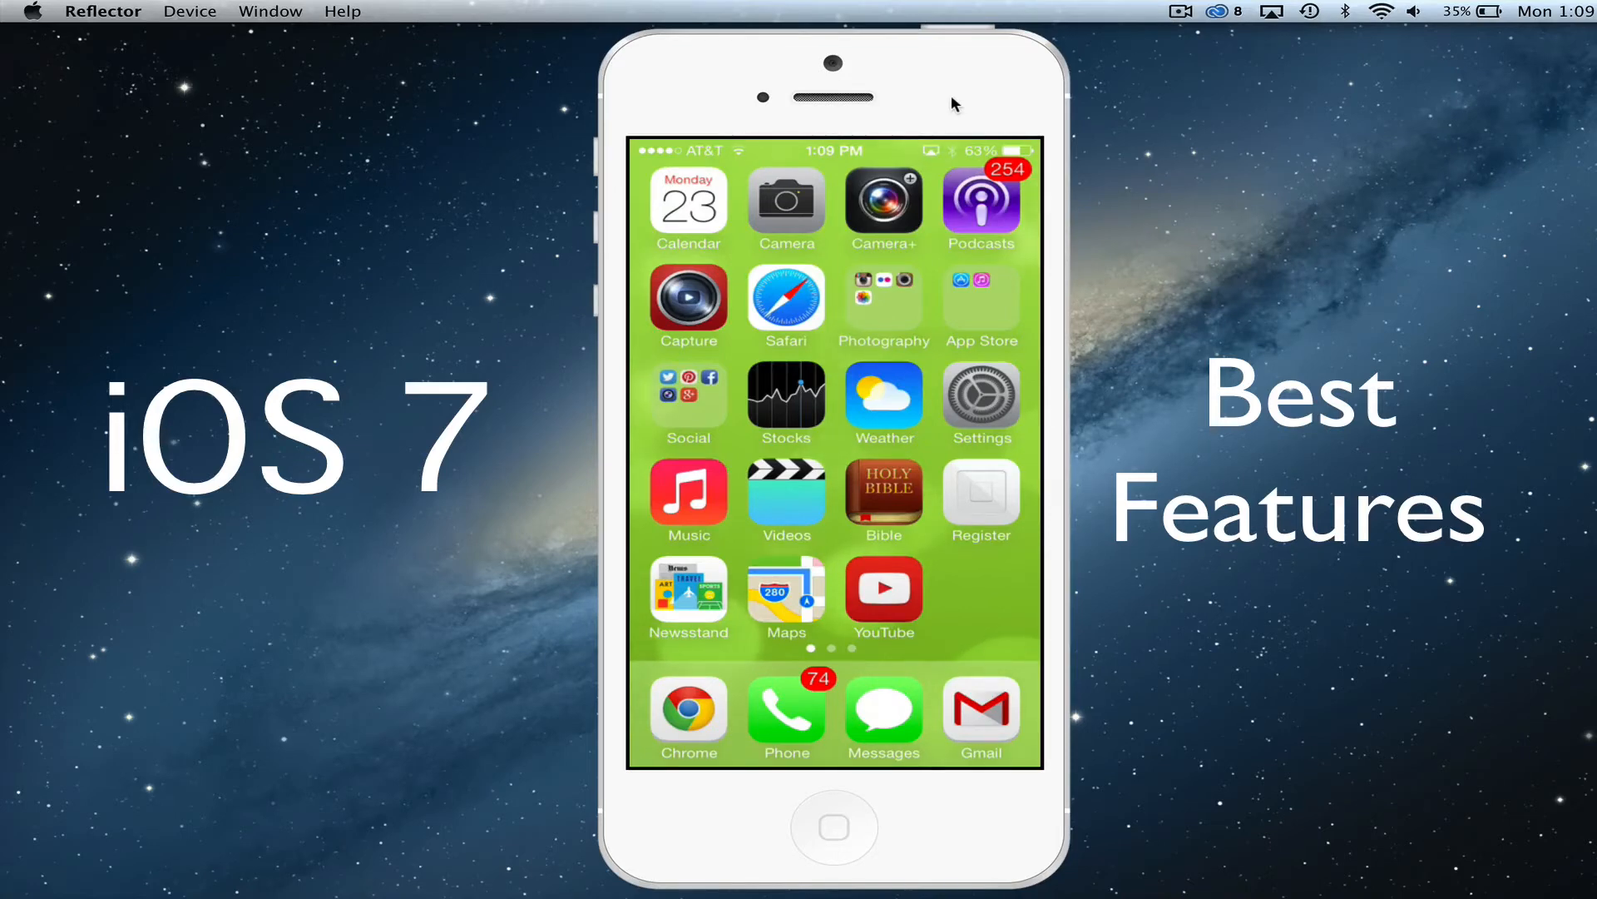
# Open the Calendar app to the September 2013 month view
pyautogui.hscroll(-3)
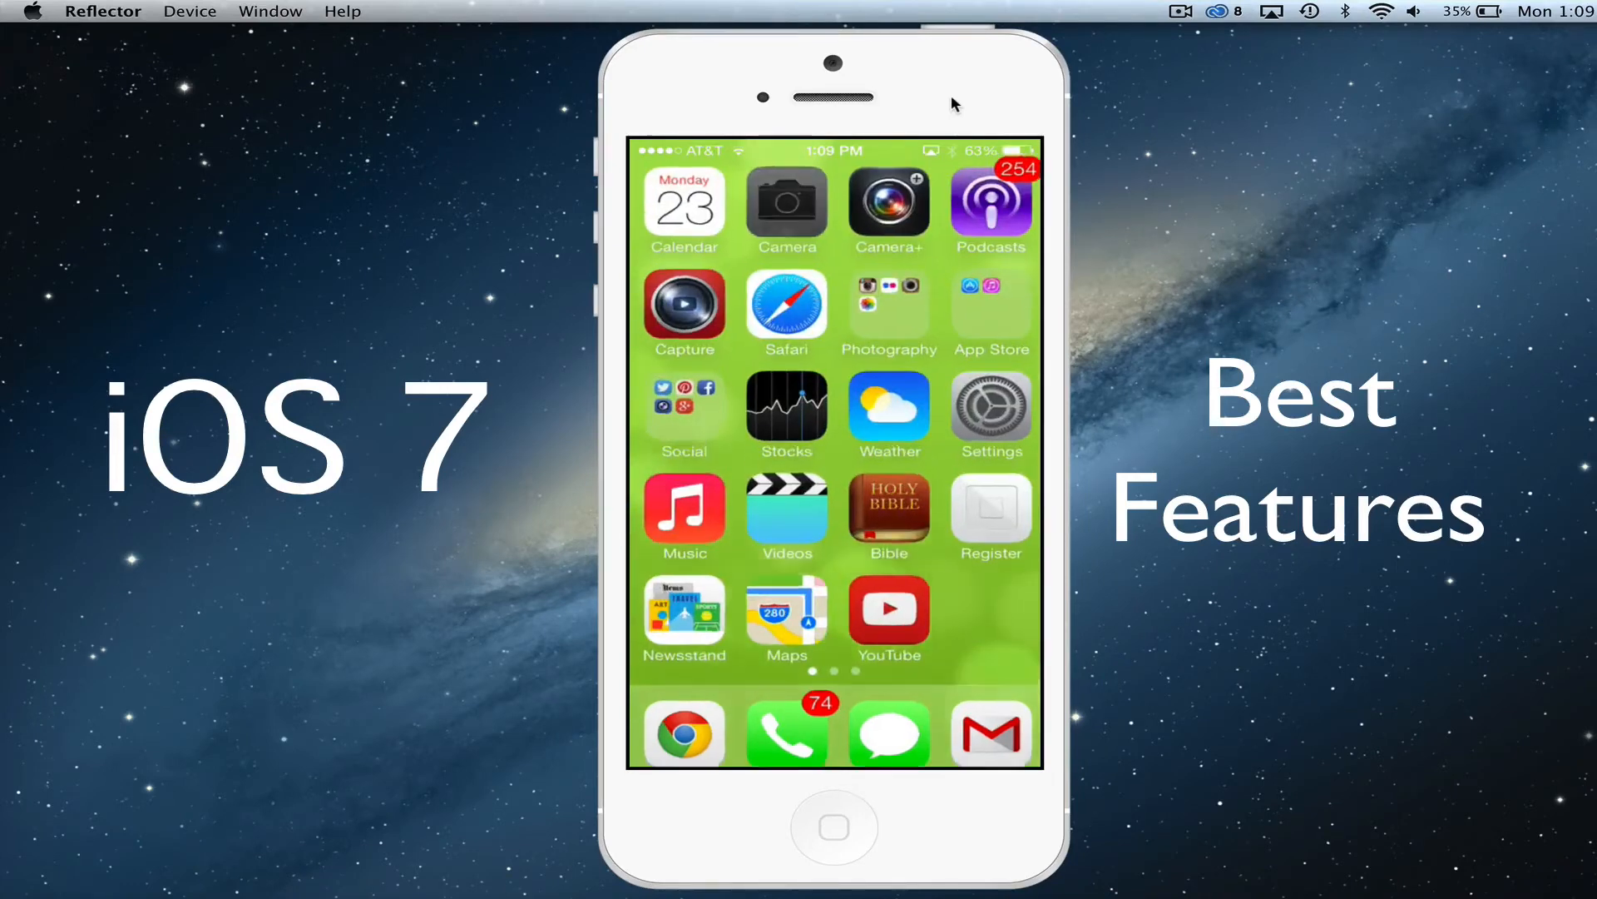
pyautogui.click(787, 205)
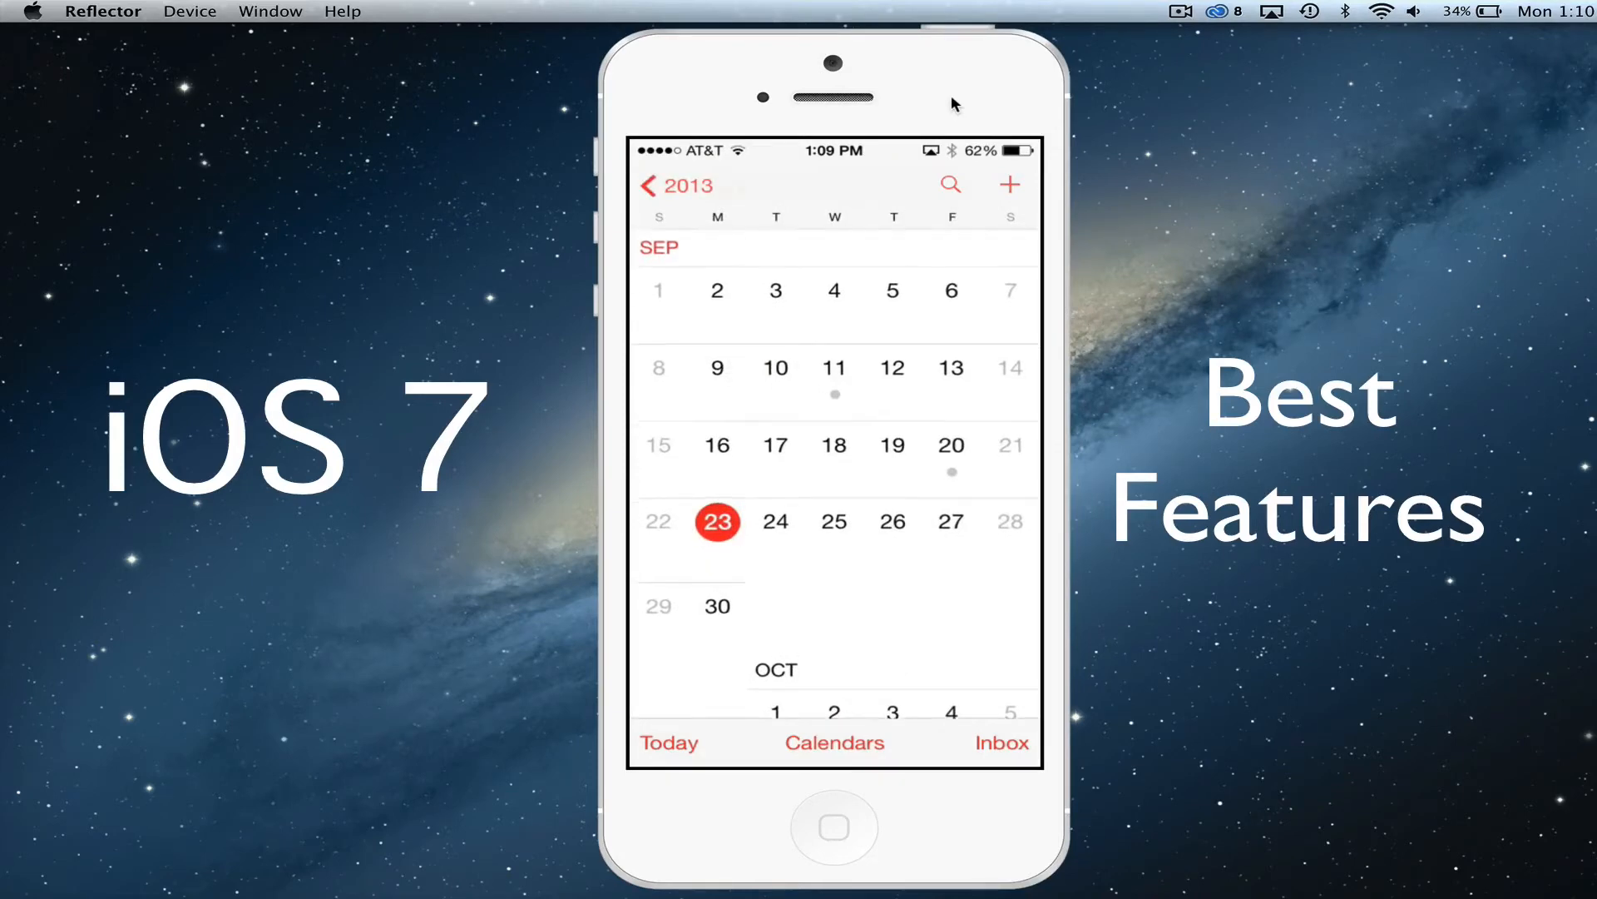
# Show Monday, September 23 day schedule, then switch to Safari loading us.battle.net
pyautogui.click(717, 521)
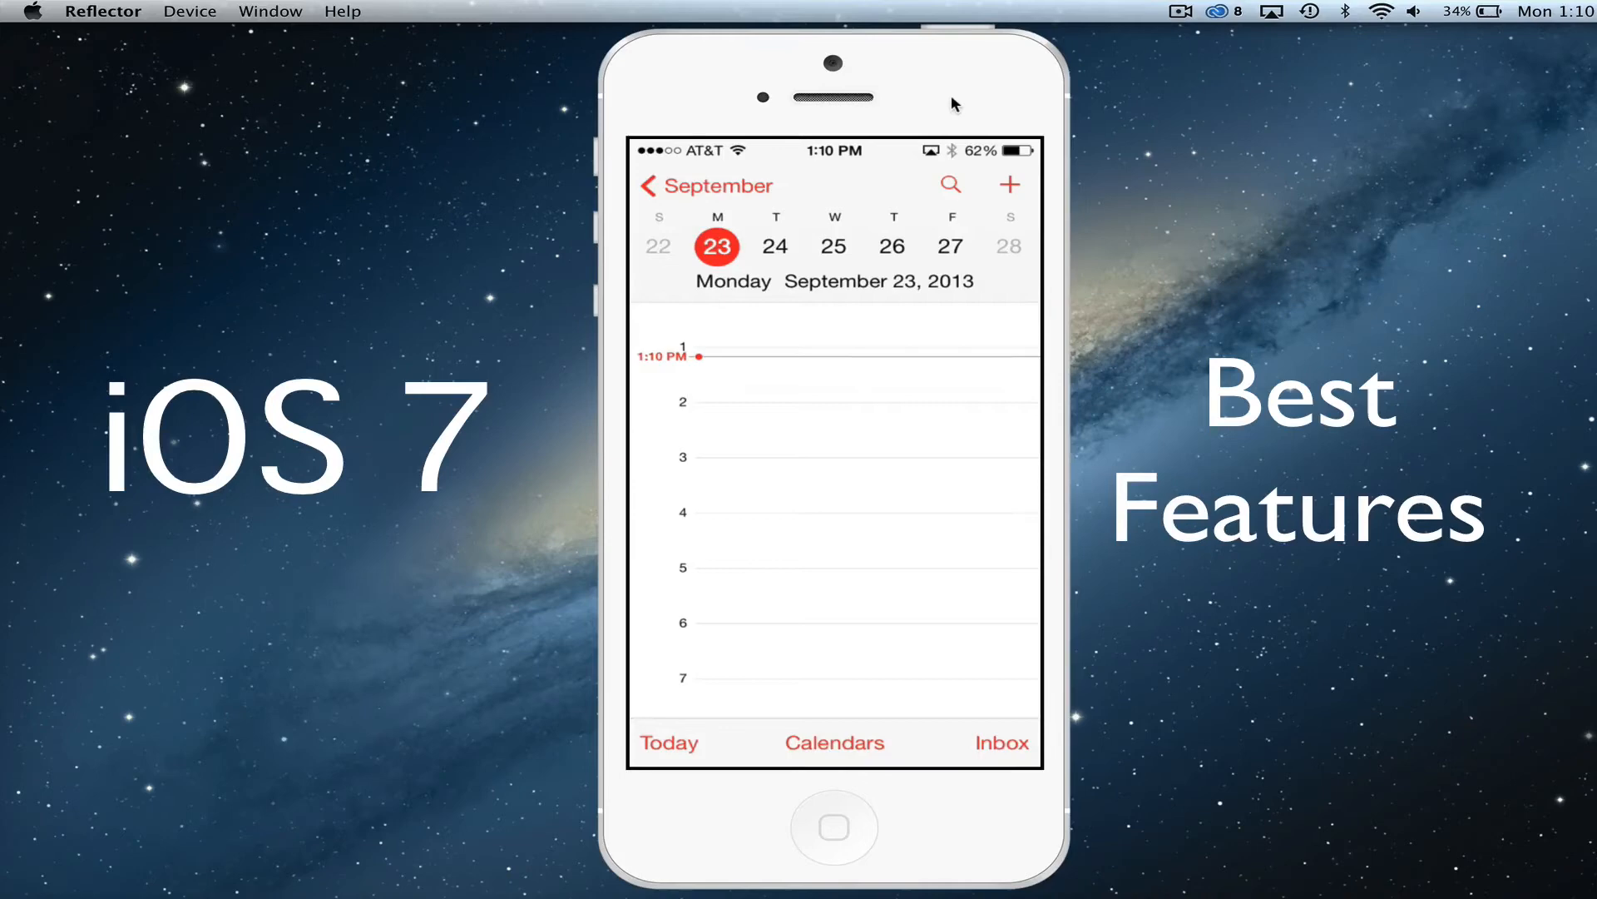
pyautogui.click(834, 831)
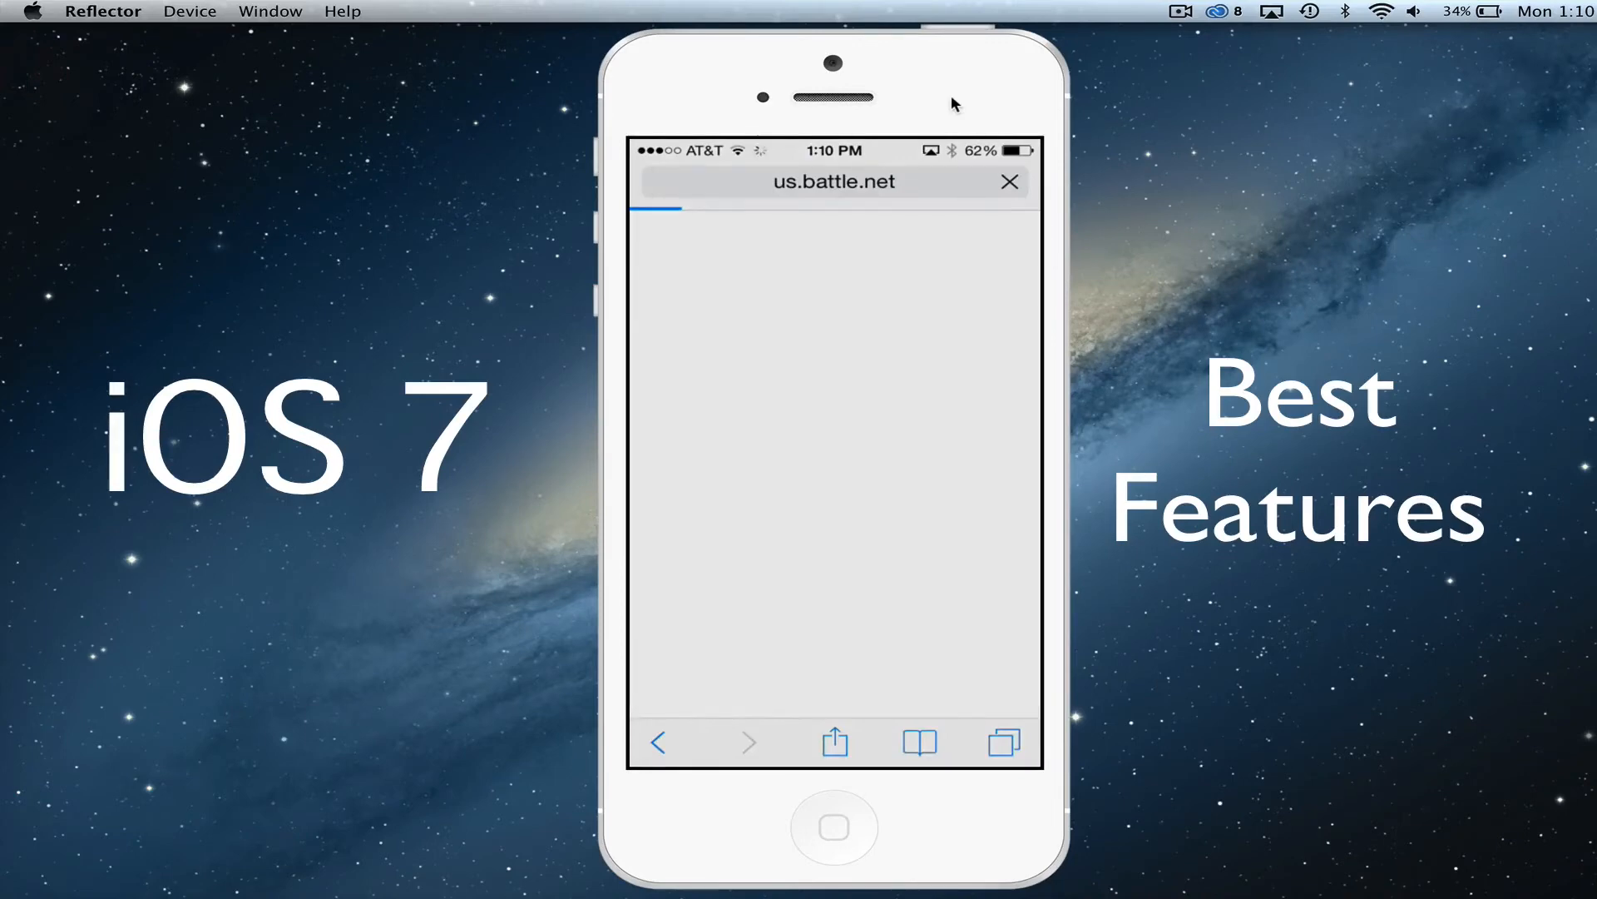
# Open Game Center's Friends list sorted by points, ranking 40 friends
pyautogui.click(835, 743)
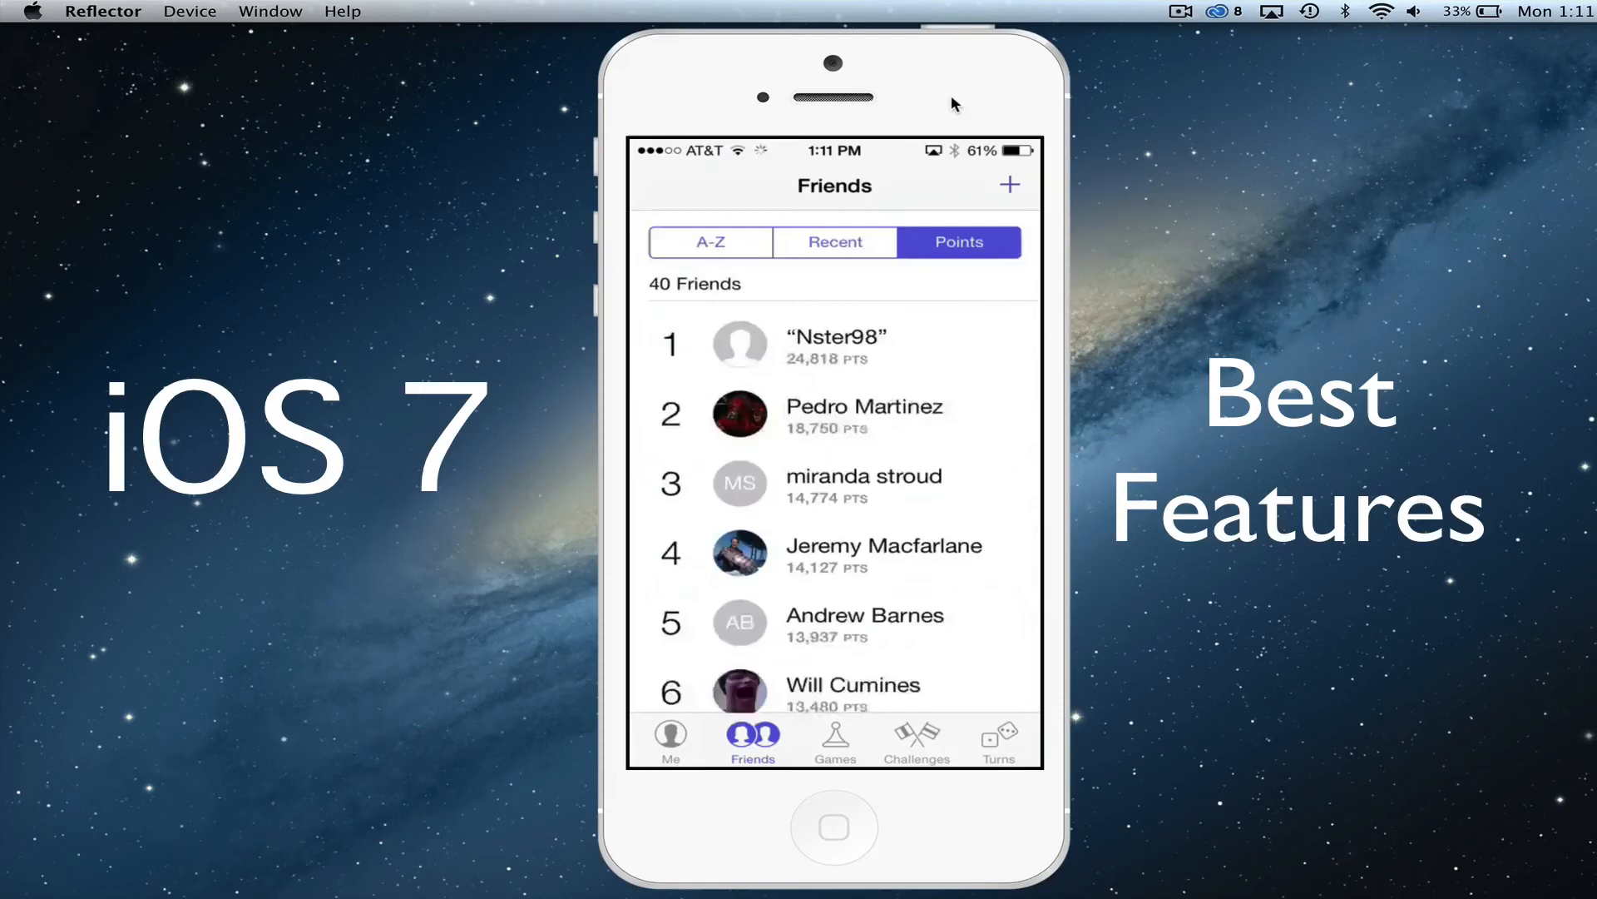
# View the dmporter74 Me profile, then return to the first home screen page
pyautogui.click(670, 739)
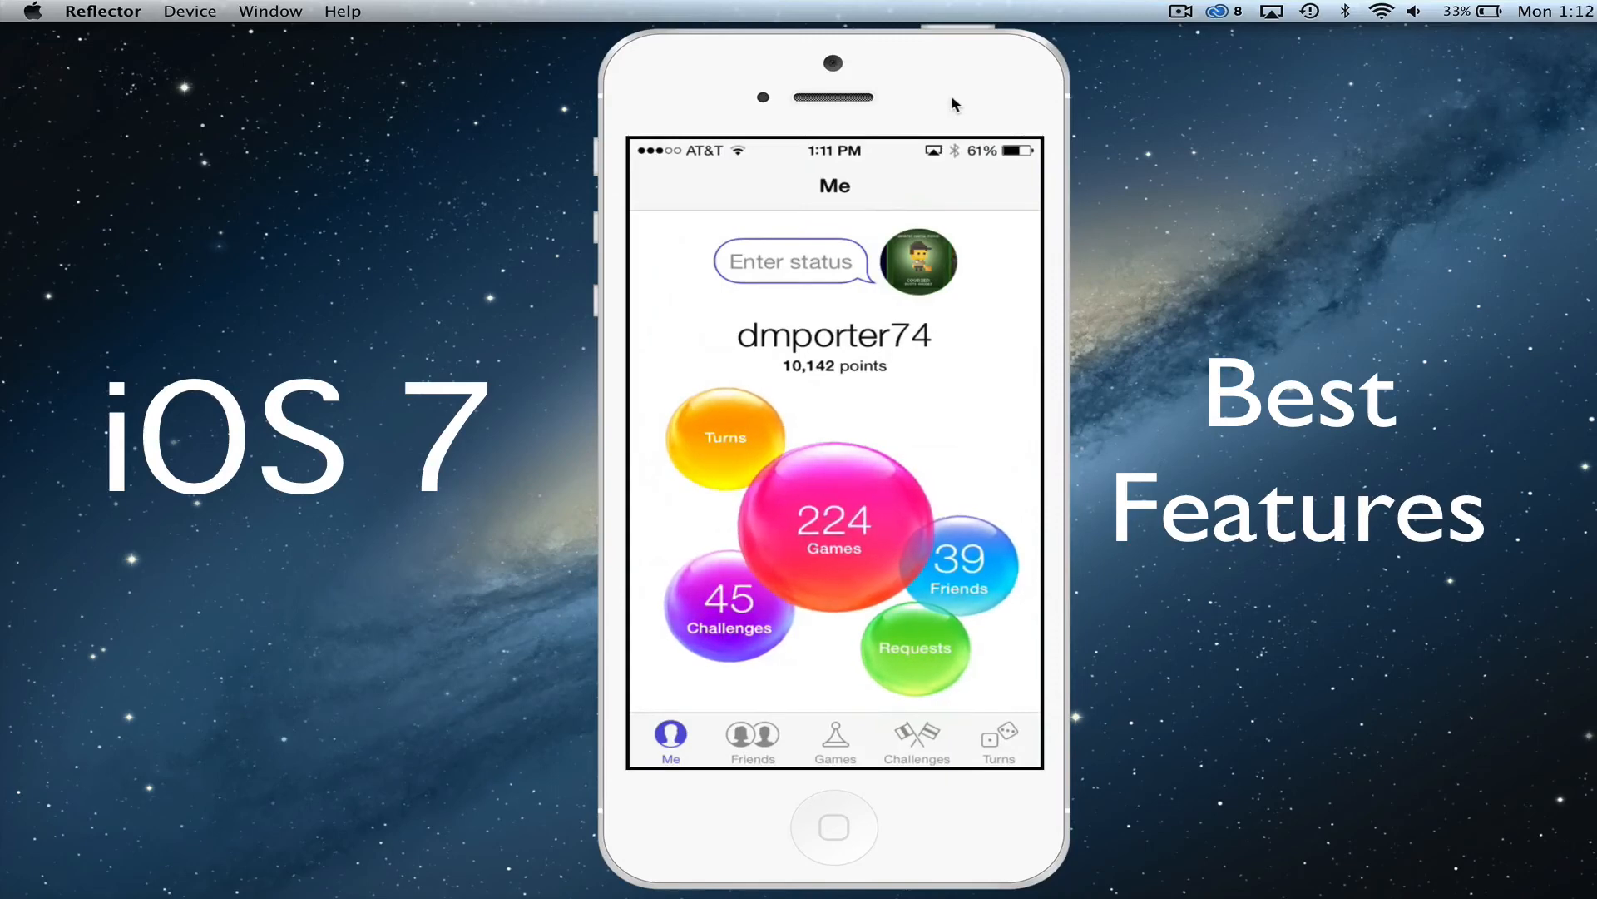
pyautogui.click(835, 827)
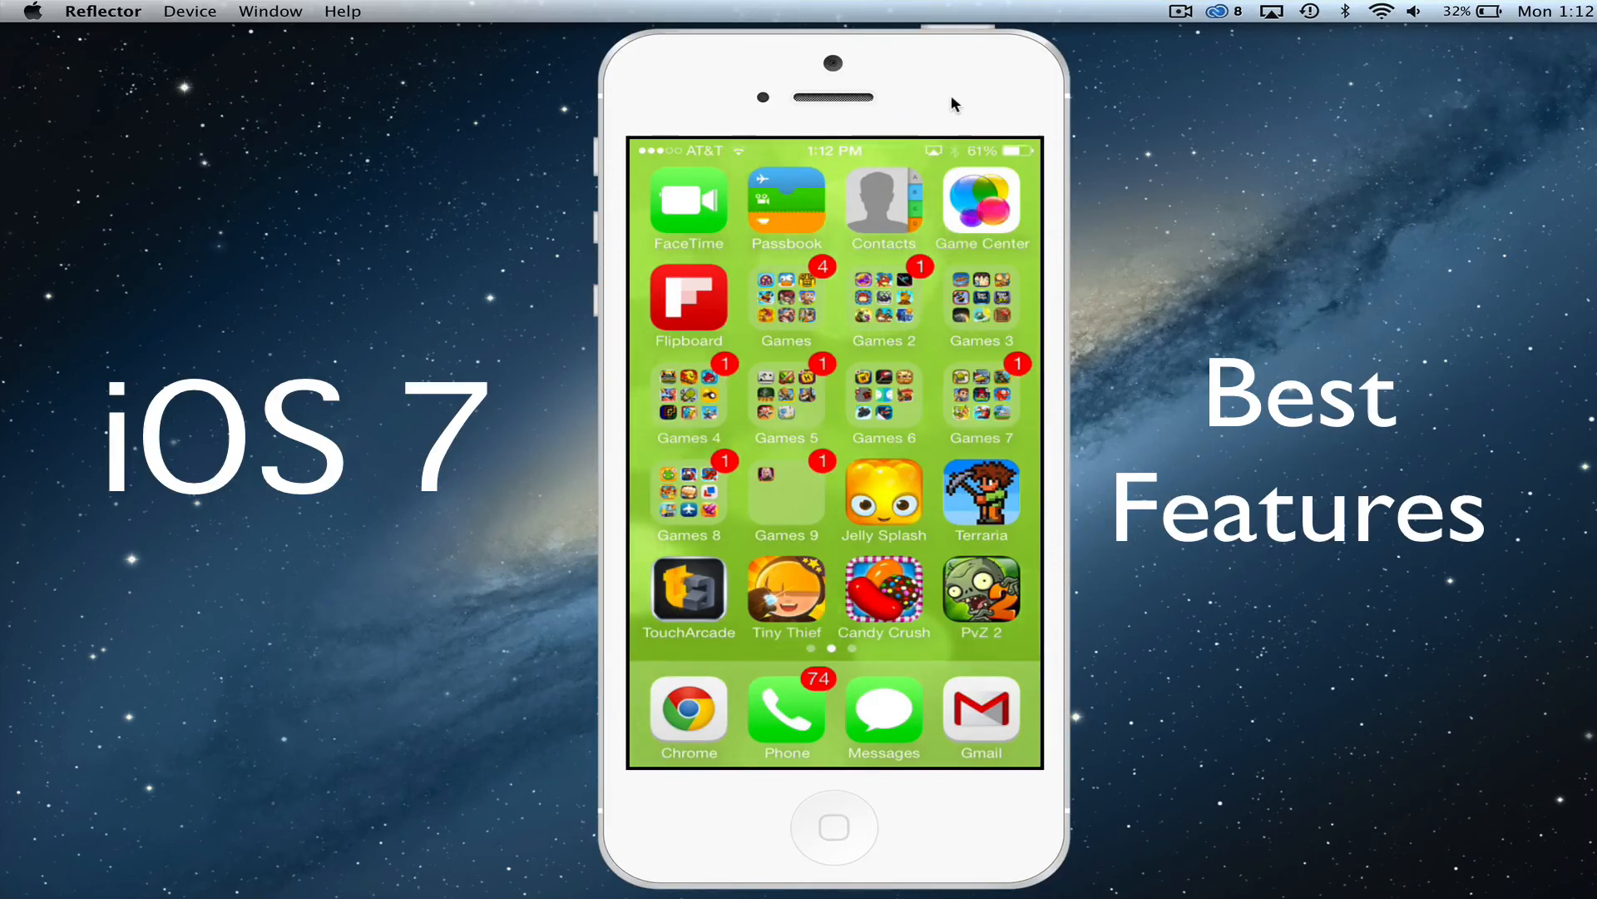
pyautogui.hscroll(-3)
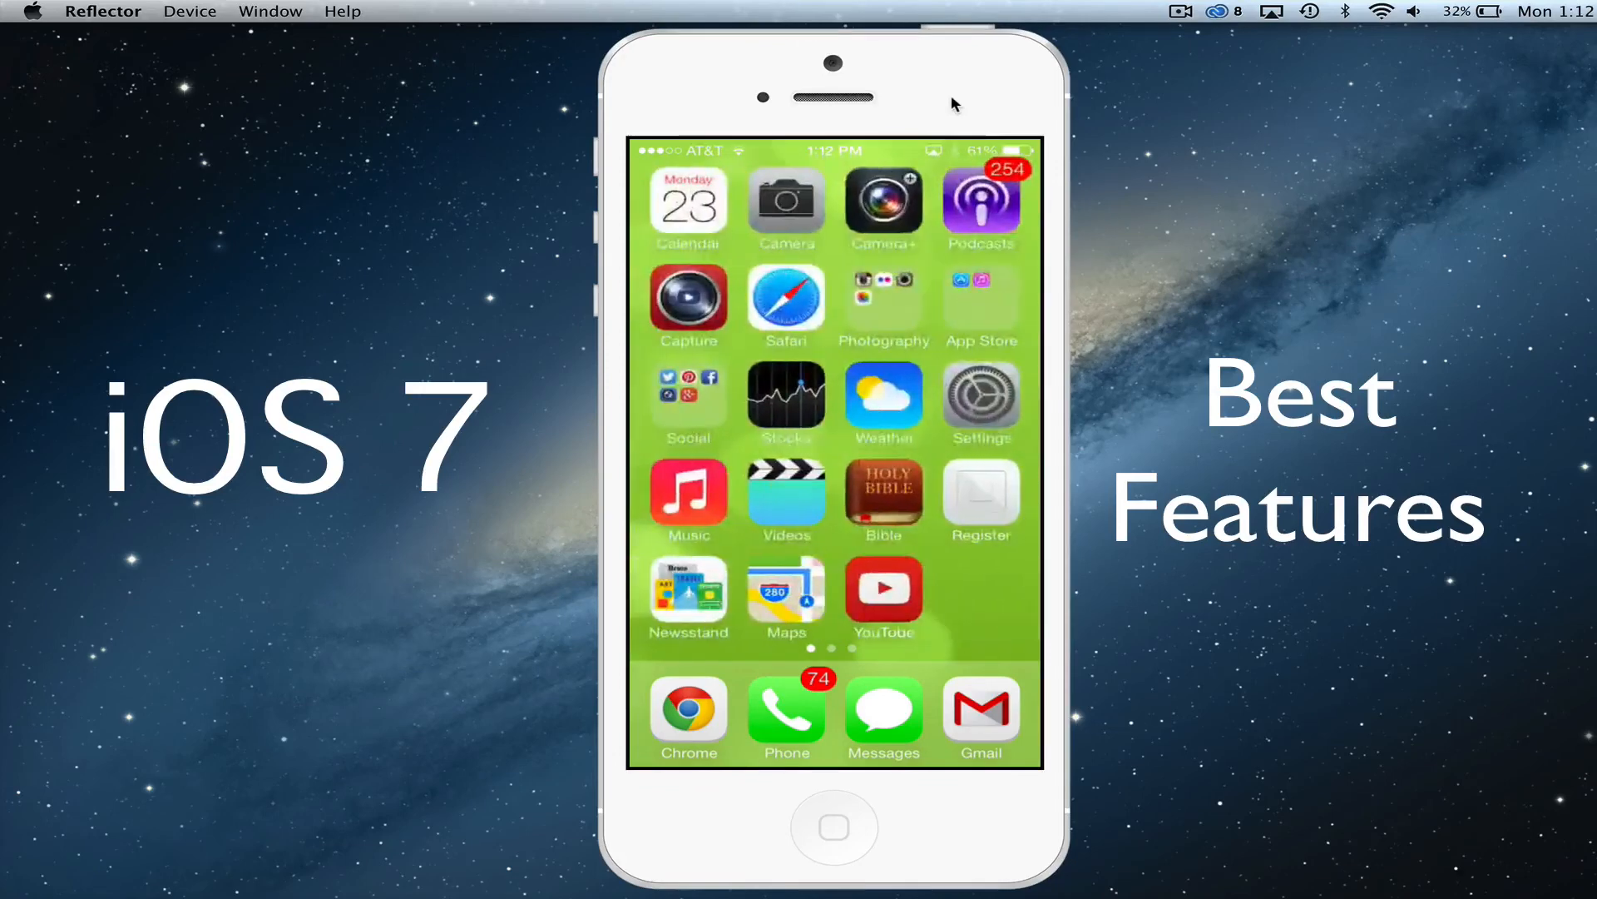